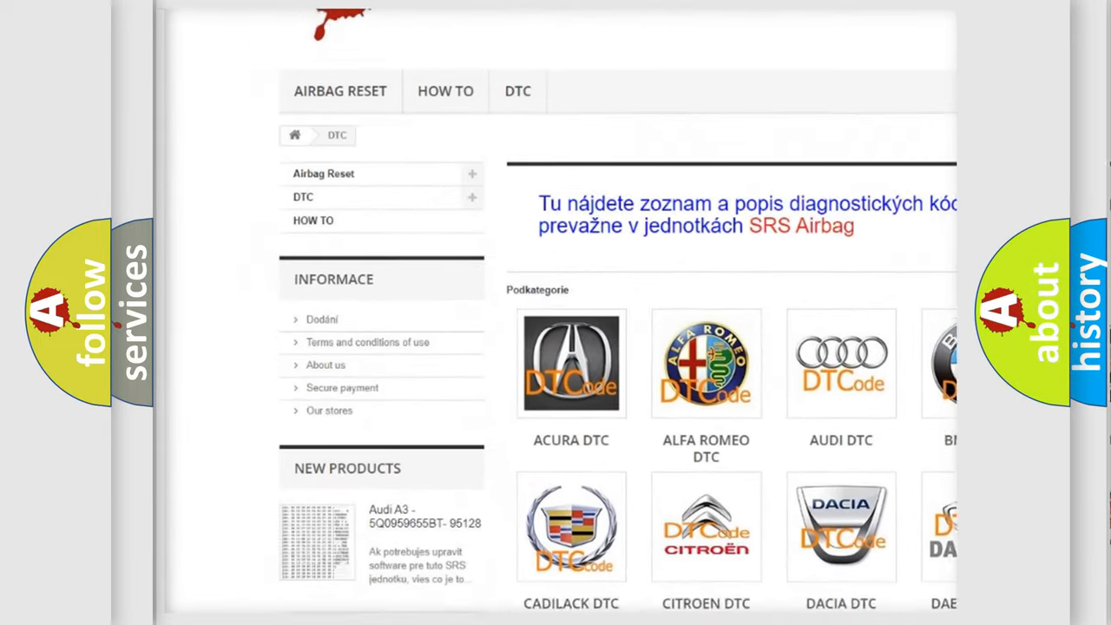
{"action": "scroll", "scroll_direction": "down", "scroll_amount": 3}
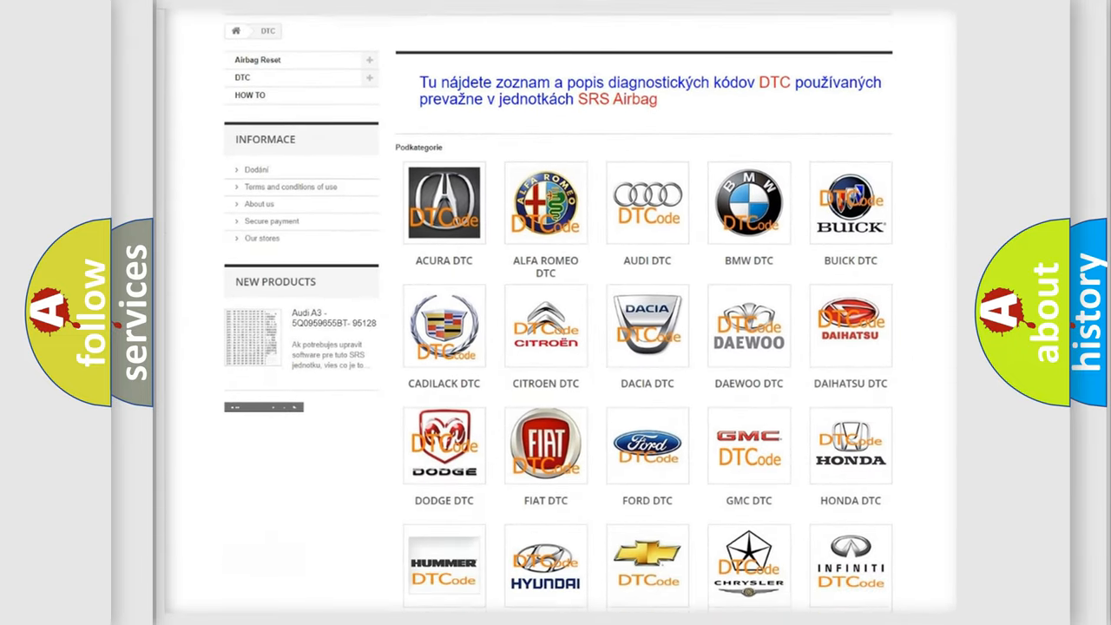
{"action": "scroll", "scroll_direction": "down", "scroll_amount": 3}
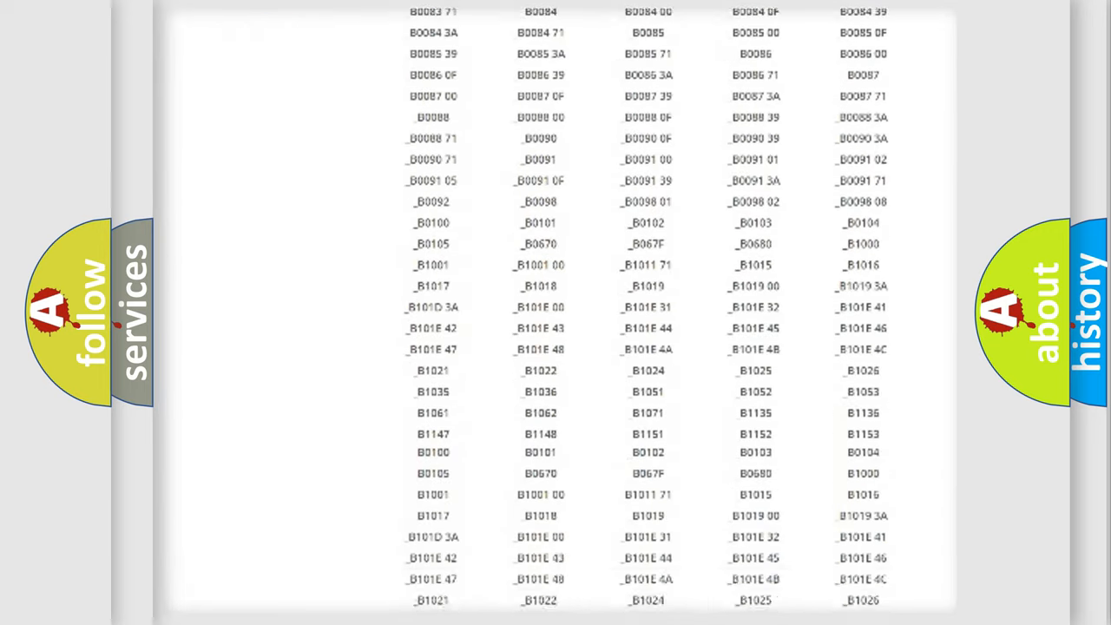
{"action": "scroll", "scroll_direction": "down", "scroll_amount": 3}
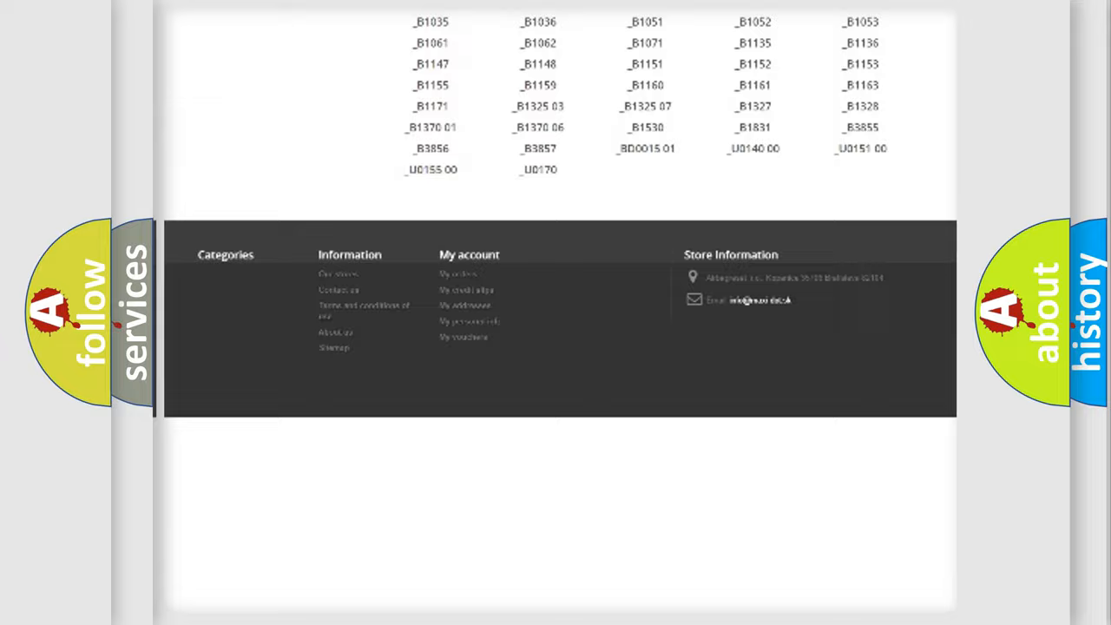